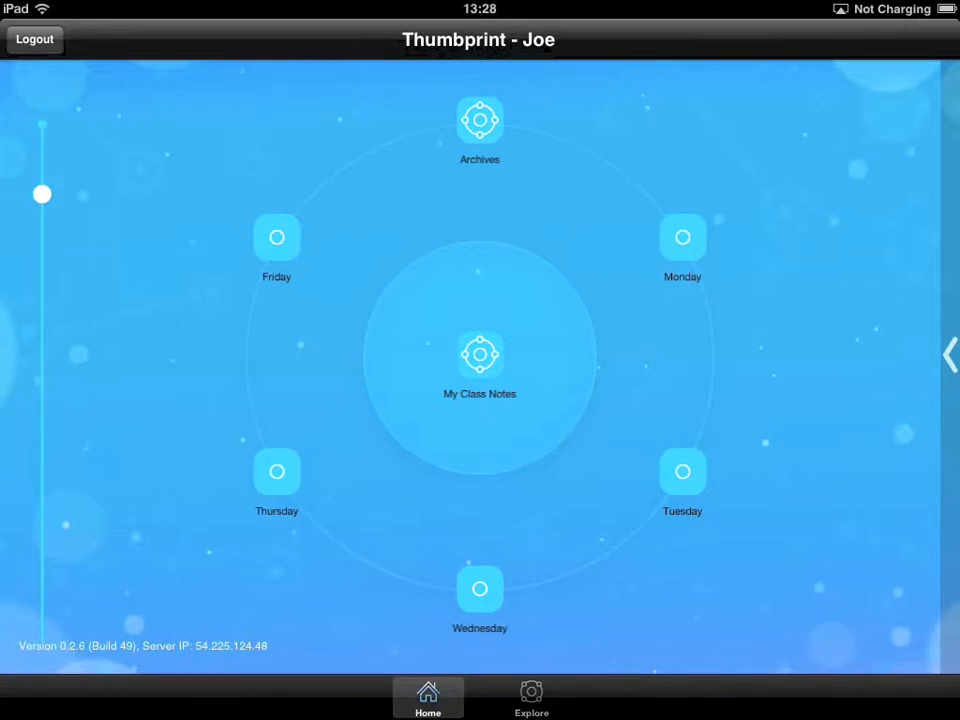
Open the Moon packet from the class notes list
left_click(682, 236)
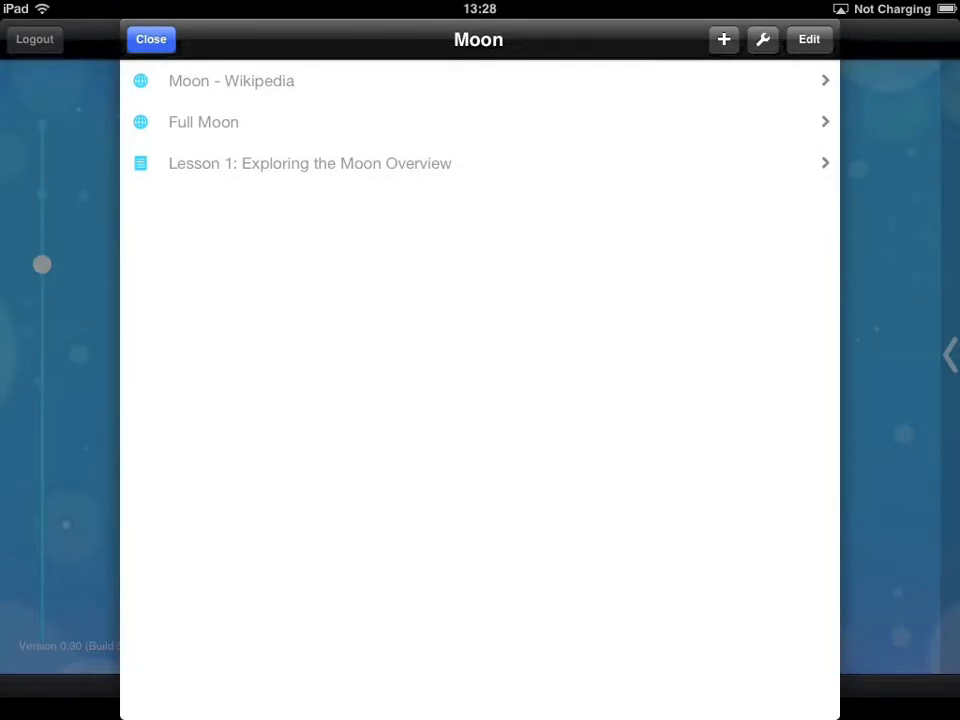
left_click(310, 164)
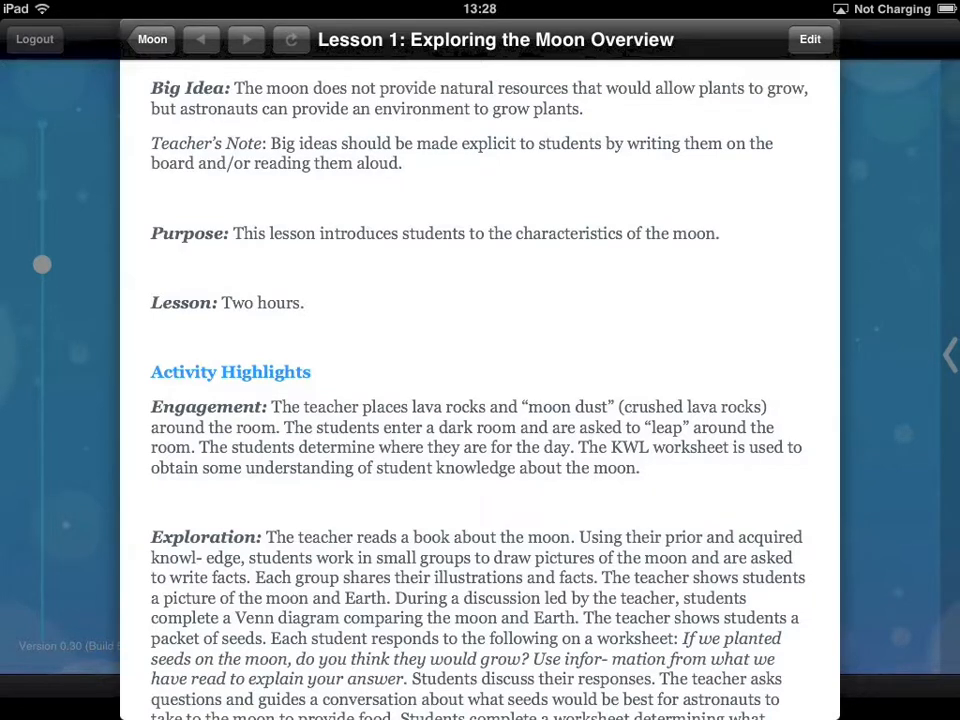
left_click(152, 40)
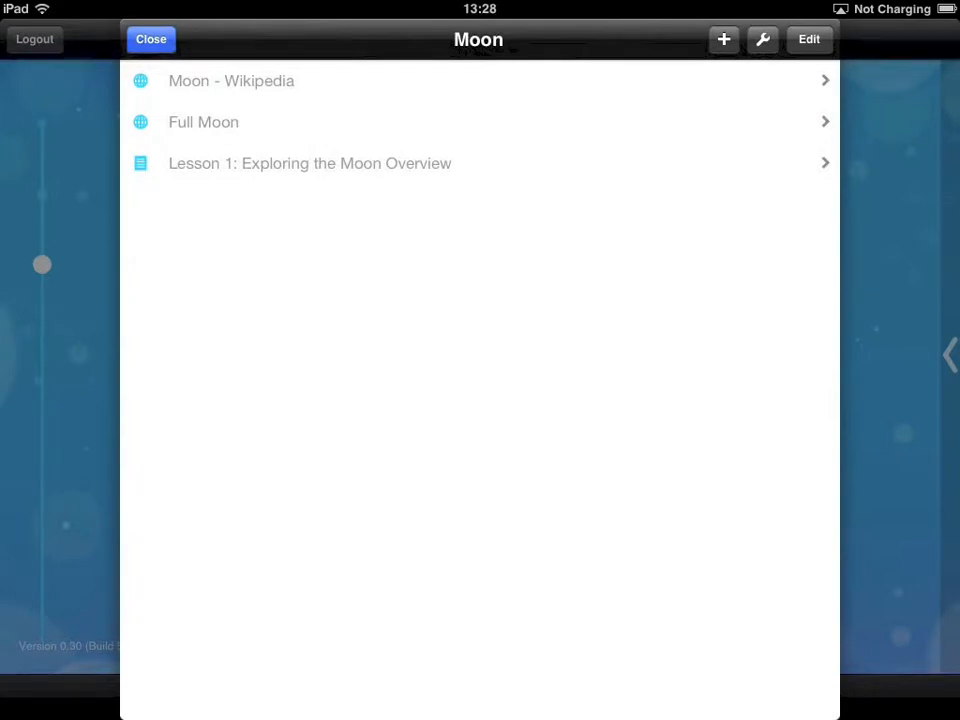
Start a new post titled 'Internal Structure of the Moon' and ready its empty body for pasting
left_click(724, 40)
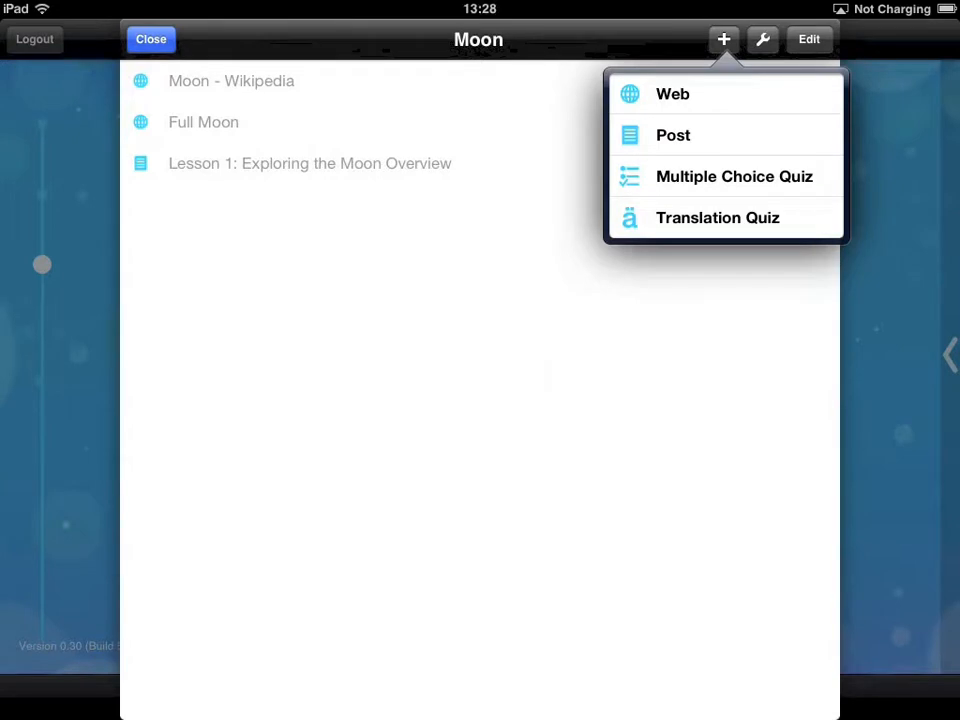
left_click(672, 136)
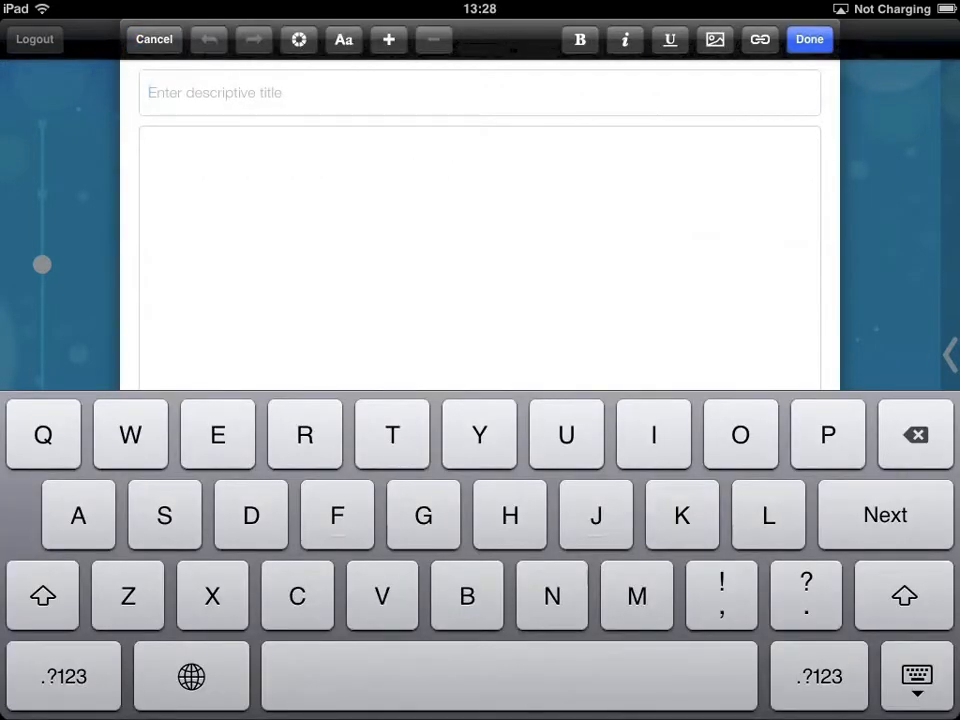
type("Internal Structure of the Moon")
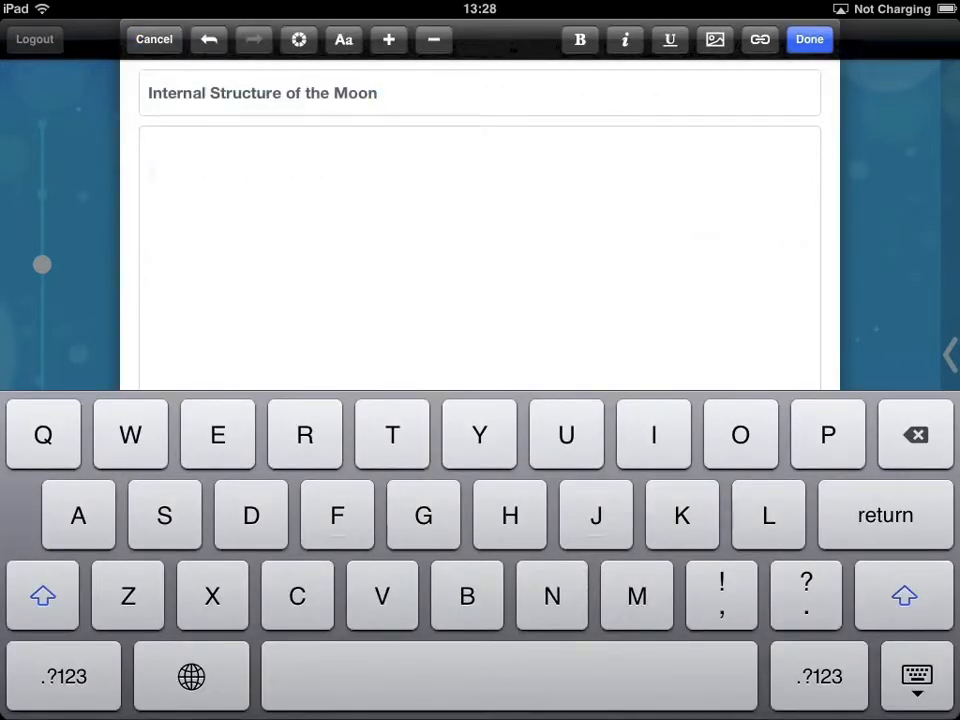
left_click(152, 170)
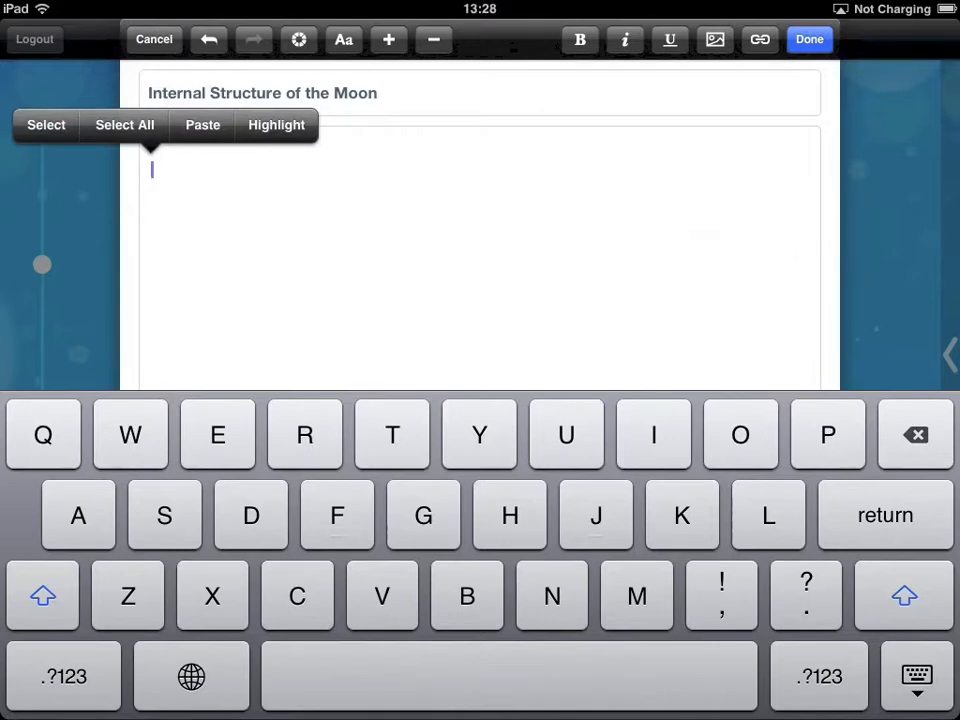
Paste the copied Moon text, add the Moon cross-section image, and save the post to the packet
left_click(202, 124)
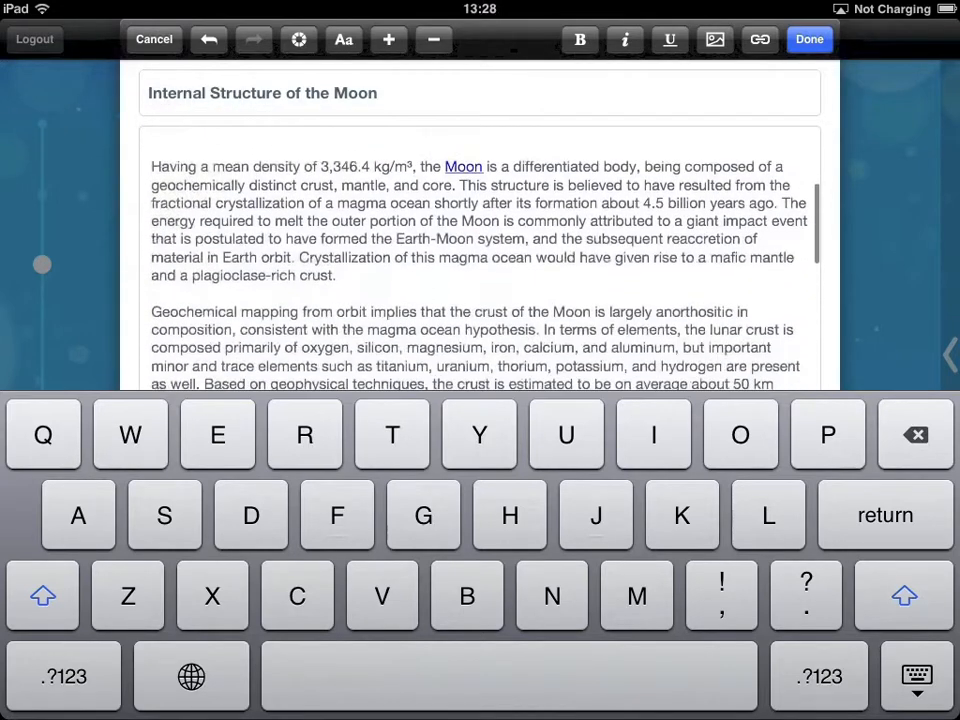
scroll("down", 3)
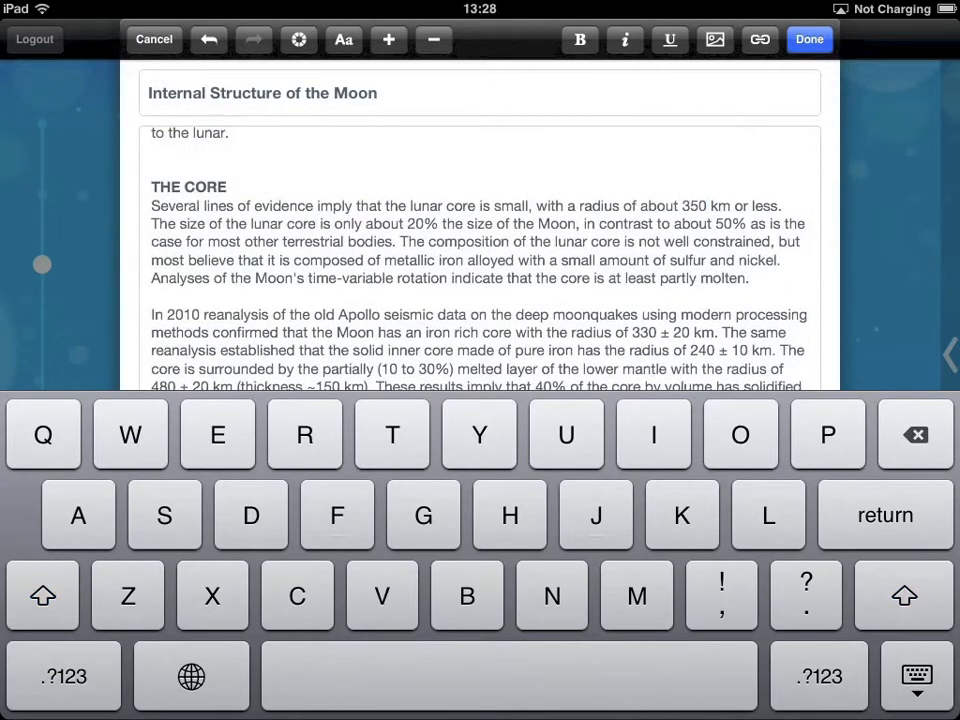
left_click(344, 40)
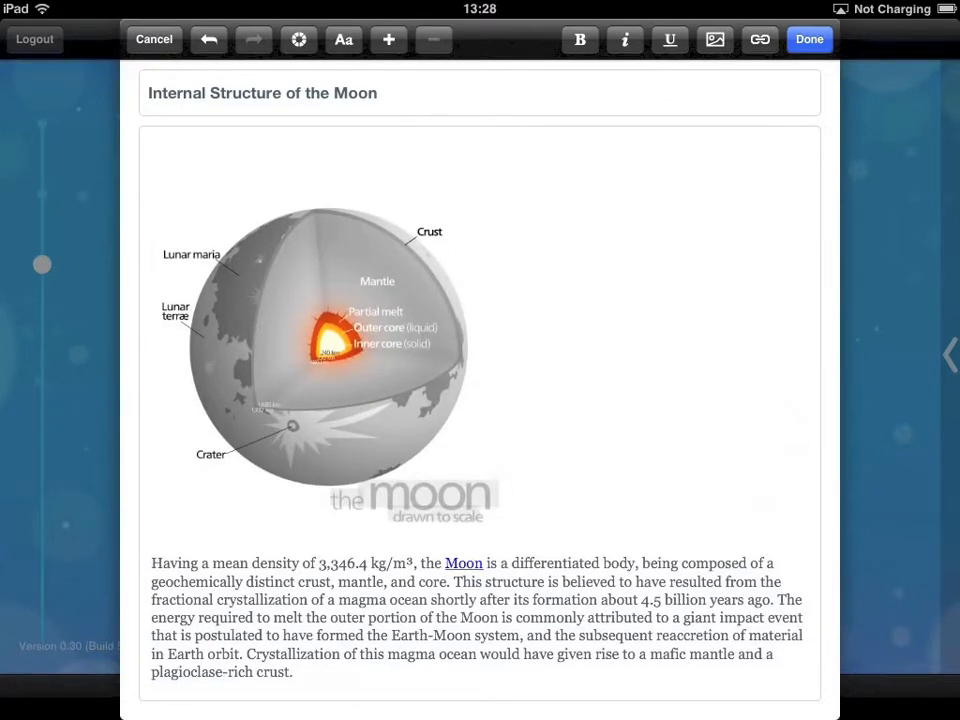
left_click(152, 40)
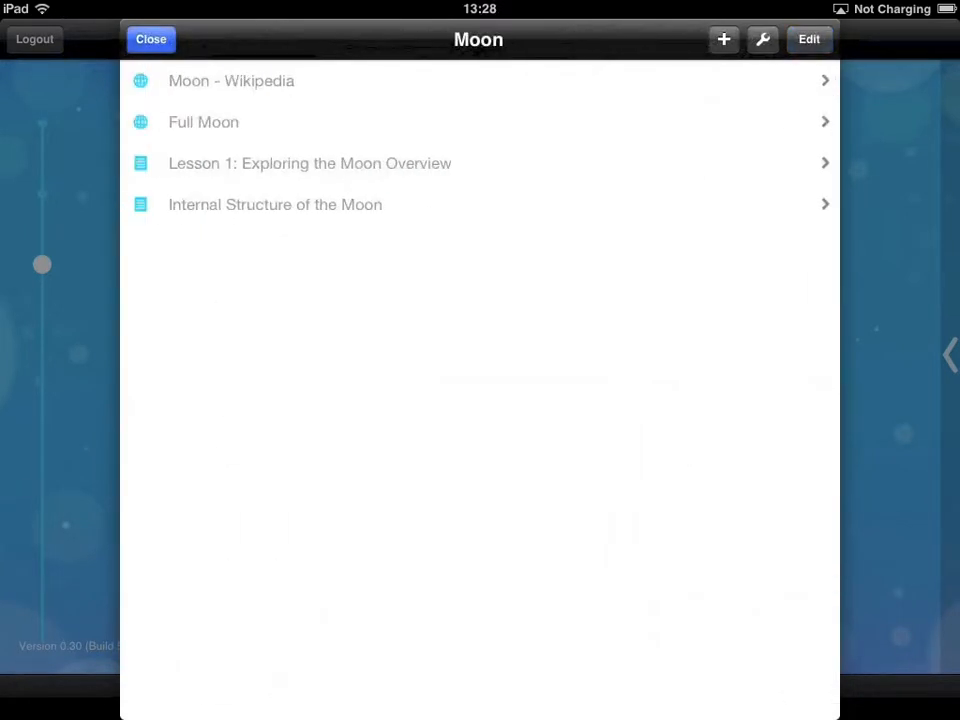